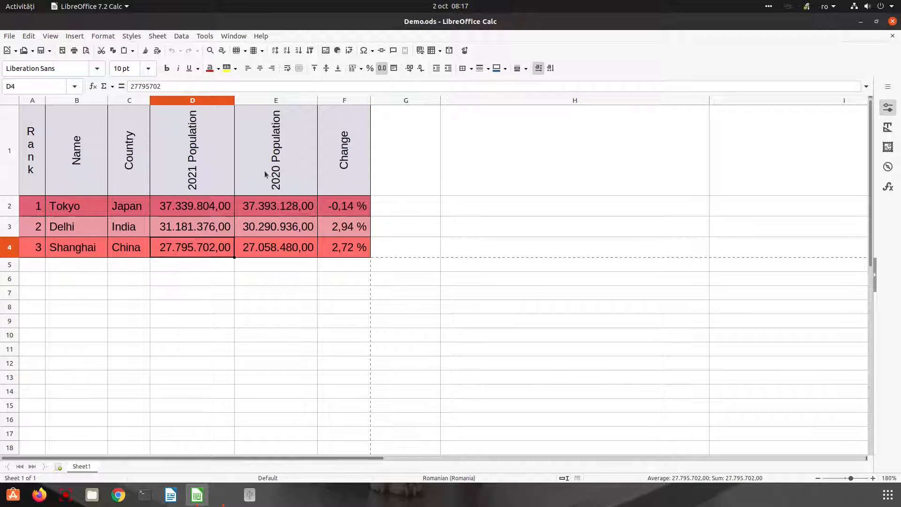
# Select the city population table A1:F5, including the blank row 5
pyautogui.click(276, 151)
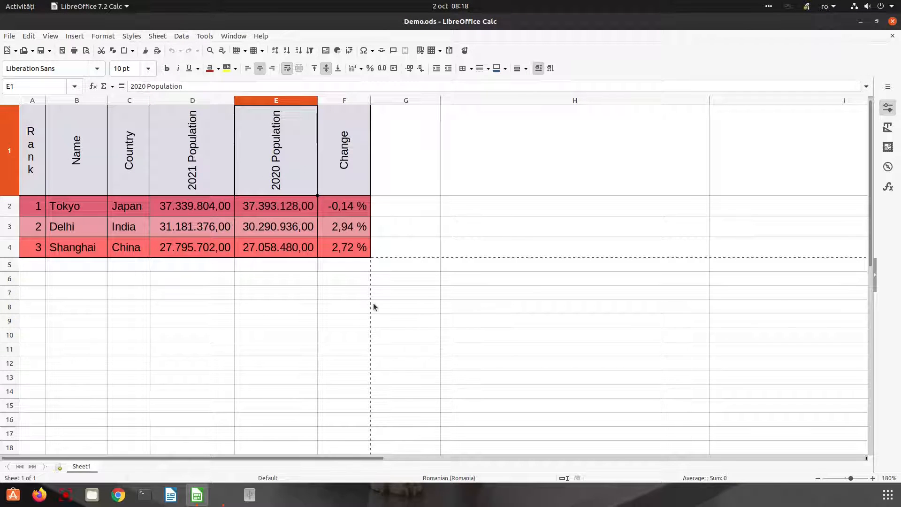
pyautogui.moveTo(273, 226)
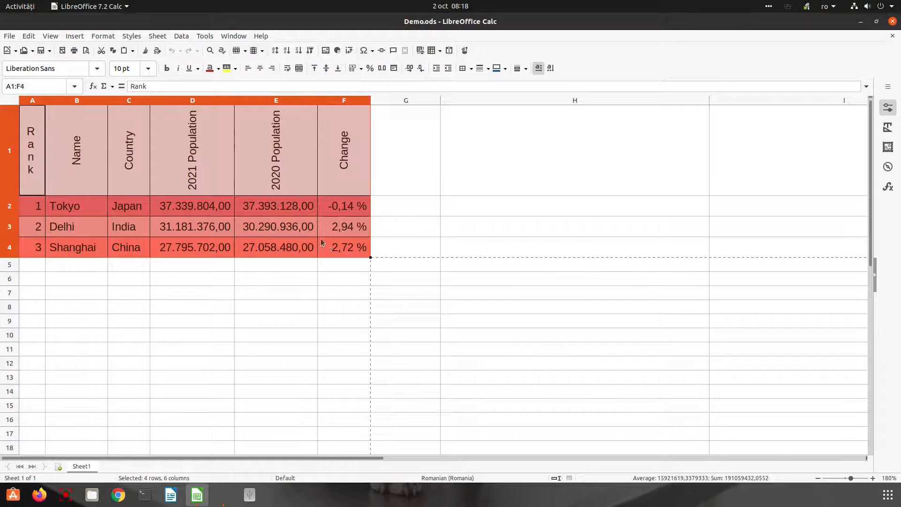
pyautogui.moveTo(199, 202)
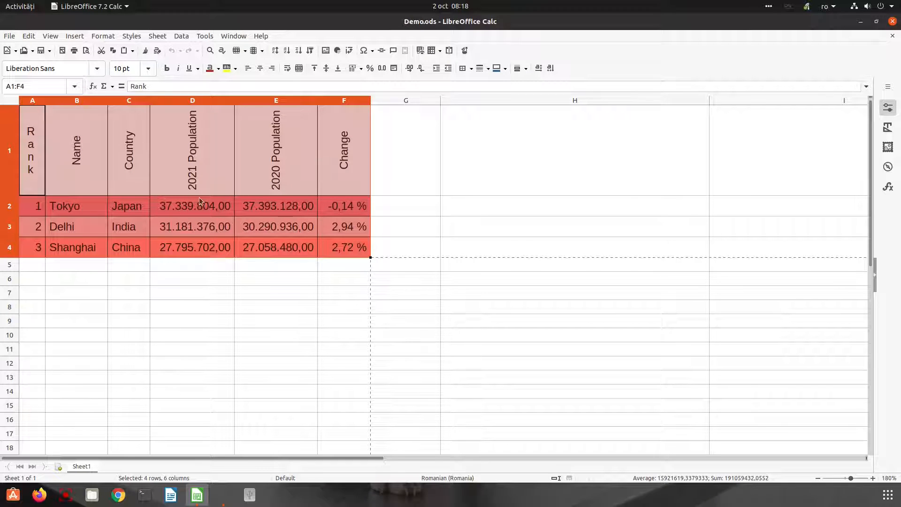
pyautogui.click(193, 206)
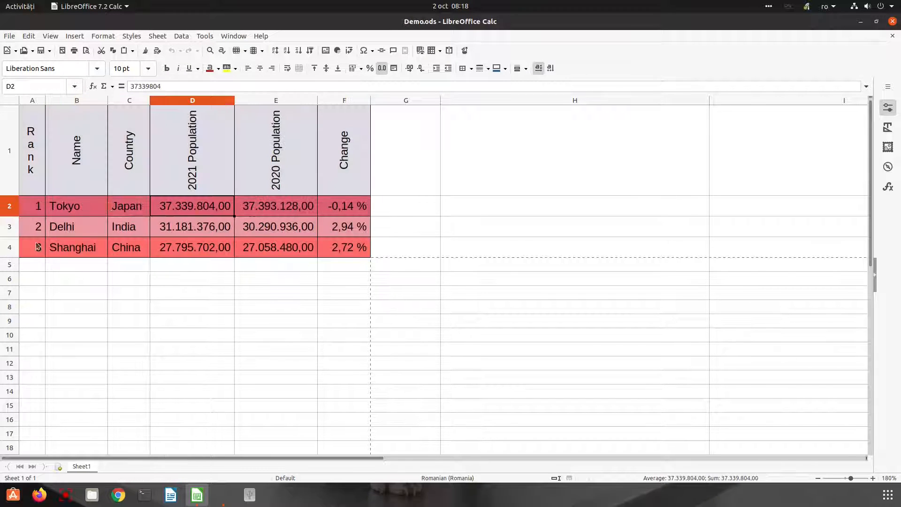
pyautogui.click(343, 264)
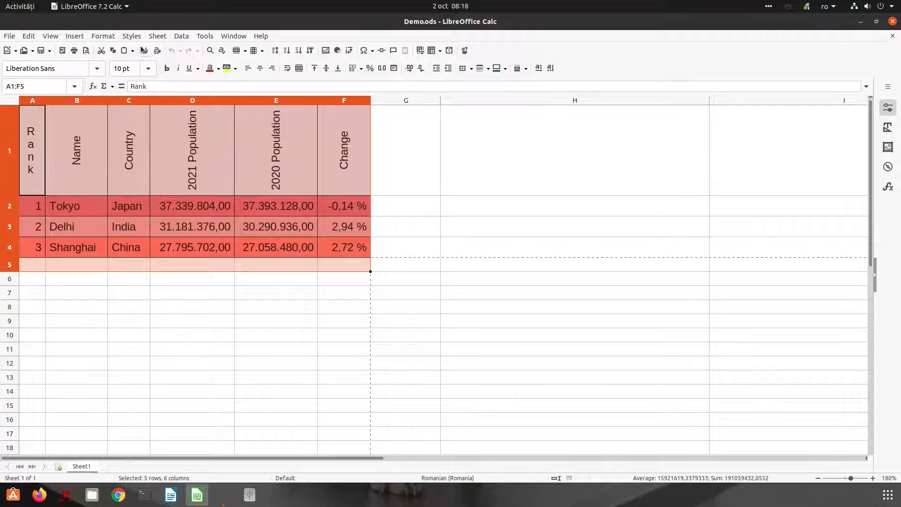
# In AutoFormat Styles, preview Box List Red, then choose Box List Green
pyautogui.click(103, 36)
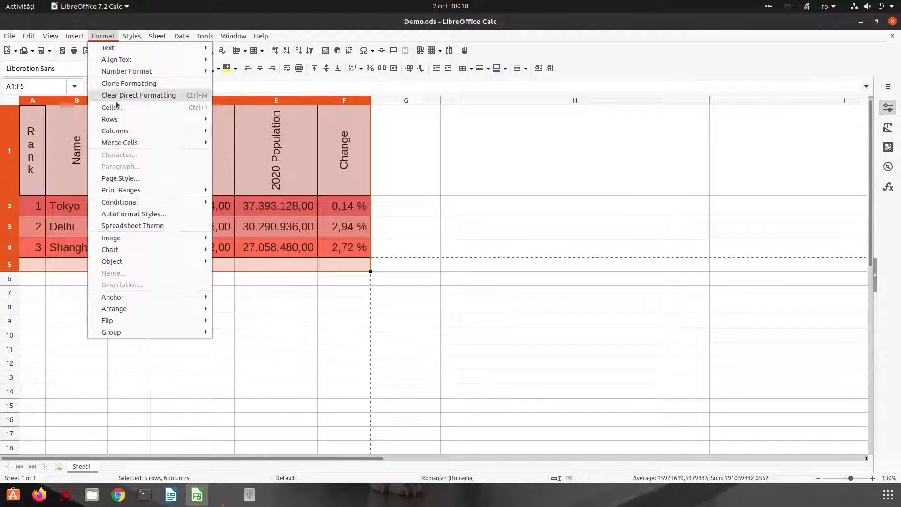
pyautogui.moveTo(133, 214)
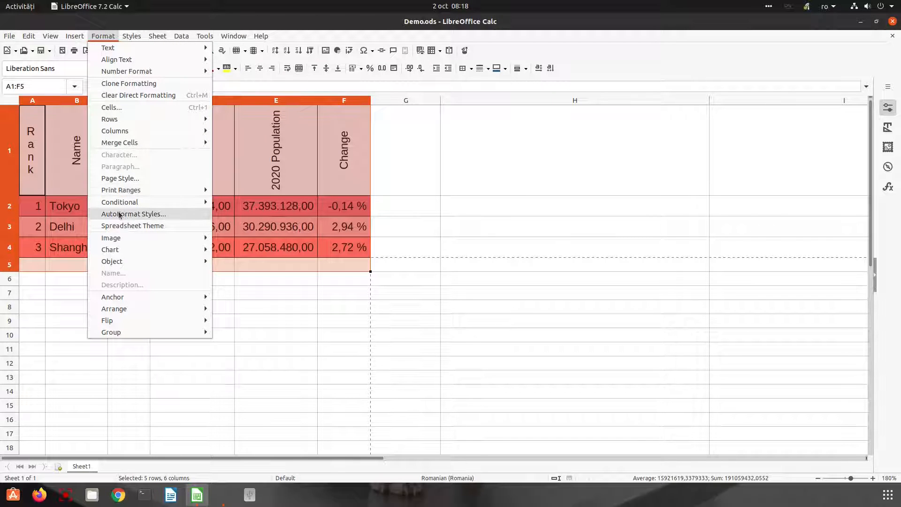
pyautogui.click(133, 214)
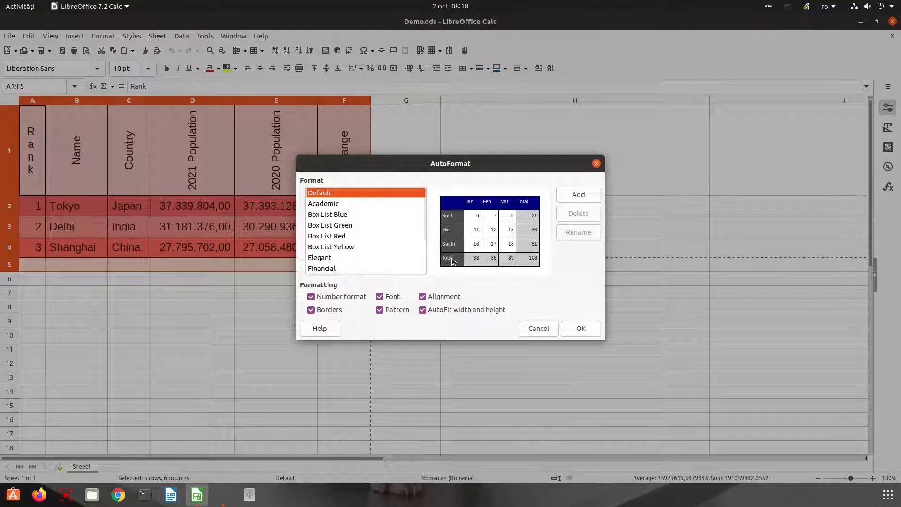
pyautogui.moveTo(365, 246)
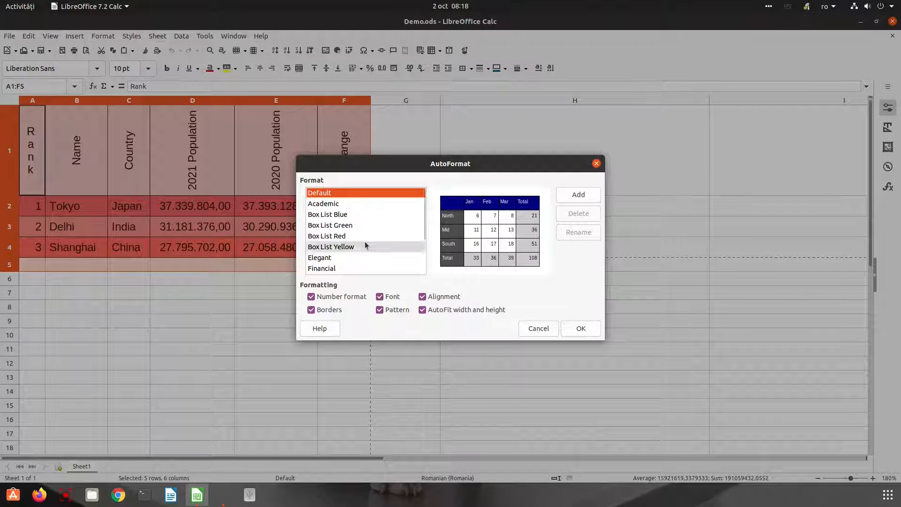
pyautogui.moveTo(46, 269)
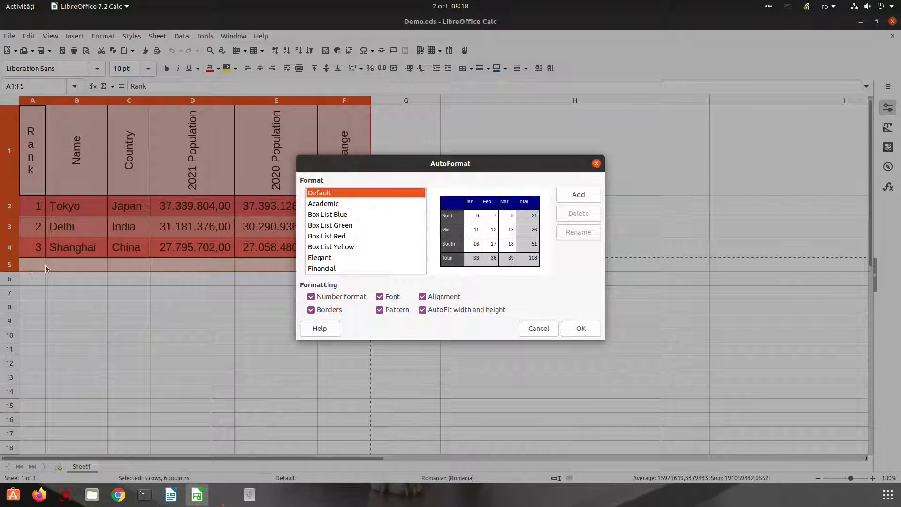
pyautogui.click(326, 235)
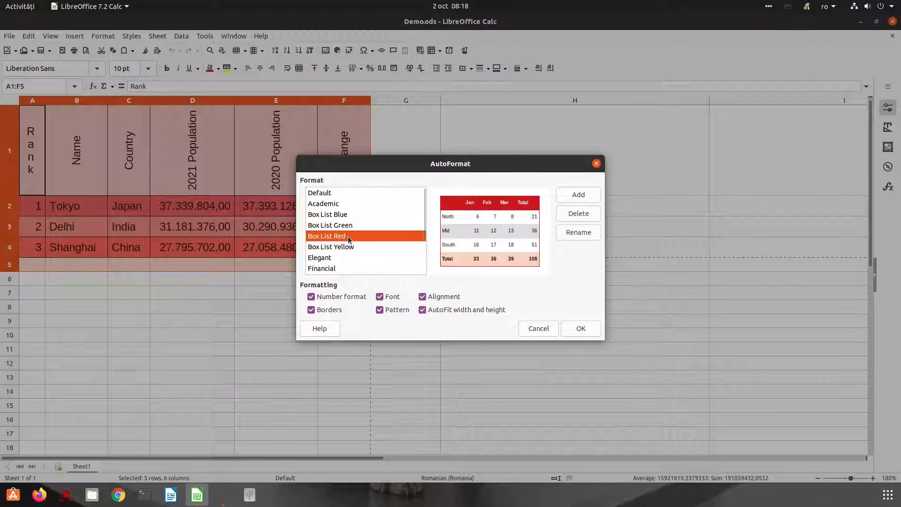
pyautogui.click(330, 225)
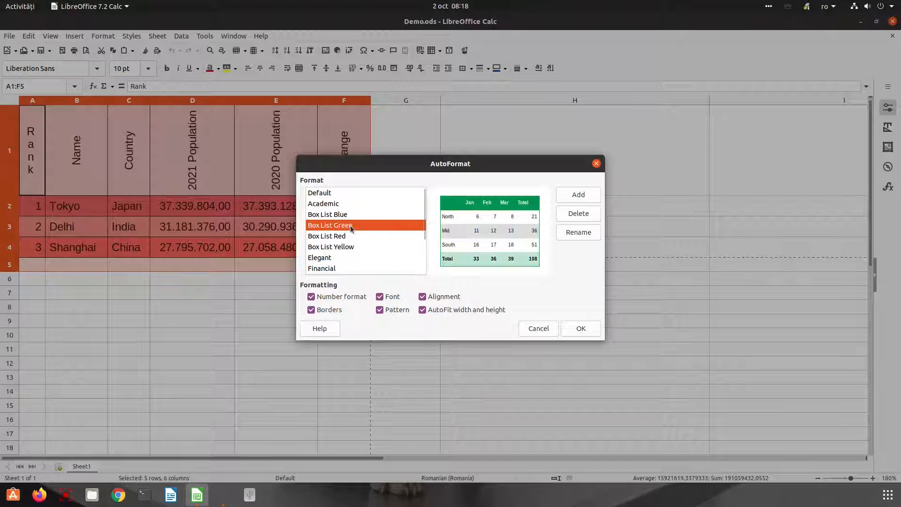
pyautogui.moveTo(581, 328)
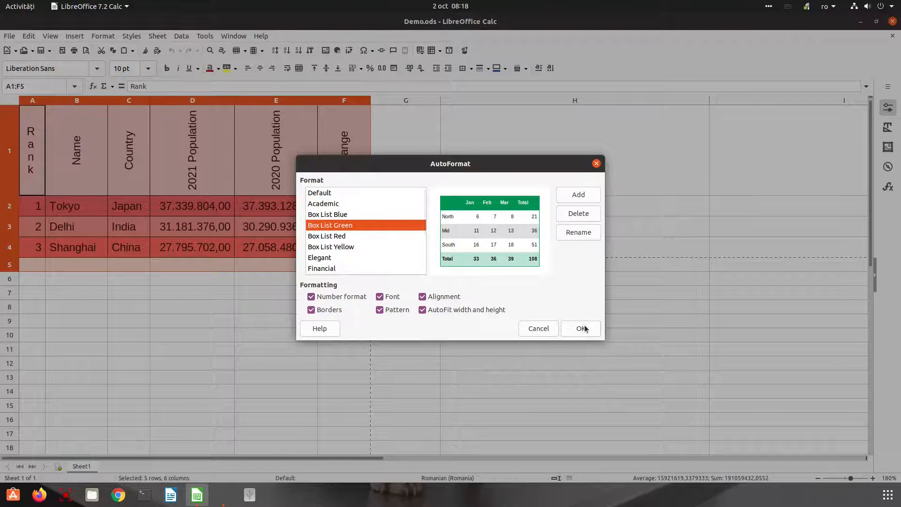
# Apply Box List Green to the table and delete the empty row 5
pyautogui.click(579, 328)
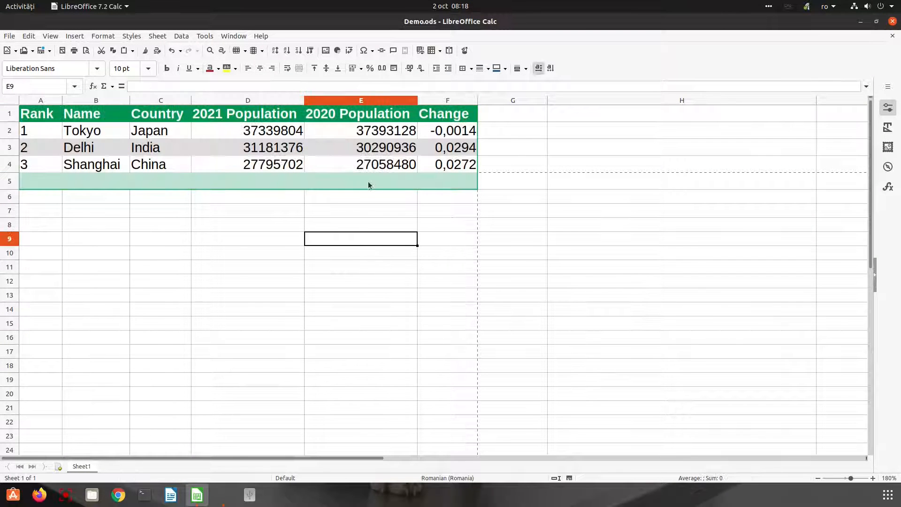
pyautogui.moveTo(24, 182)
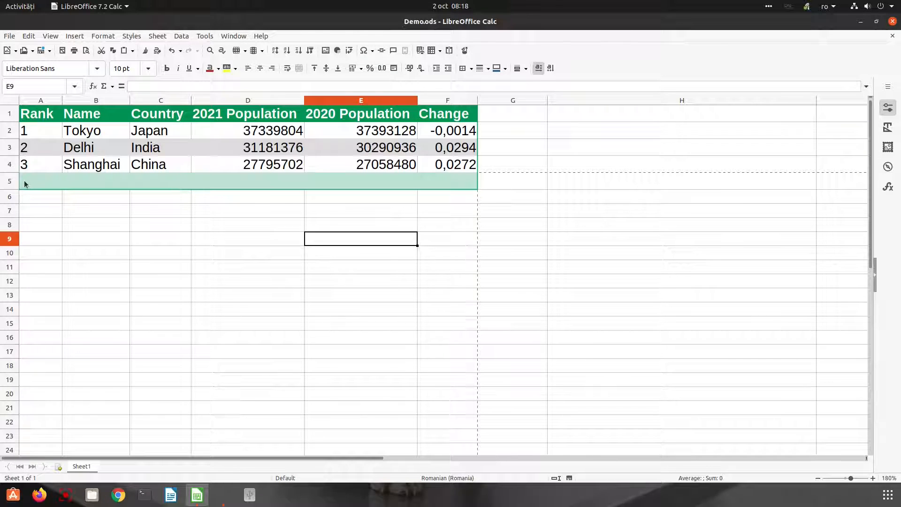
pyautogui.rightClick(9, 181)
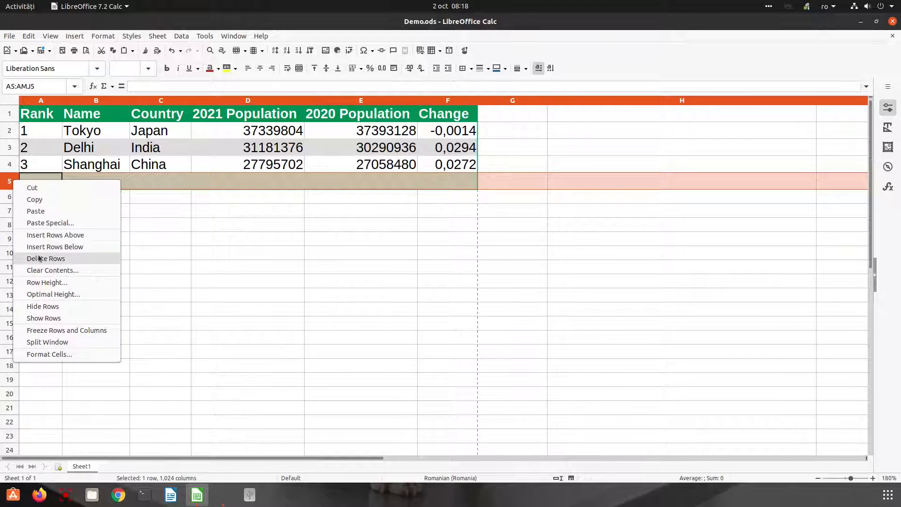
pyautogui.click(46, 258)
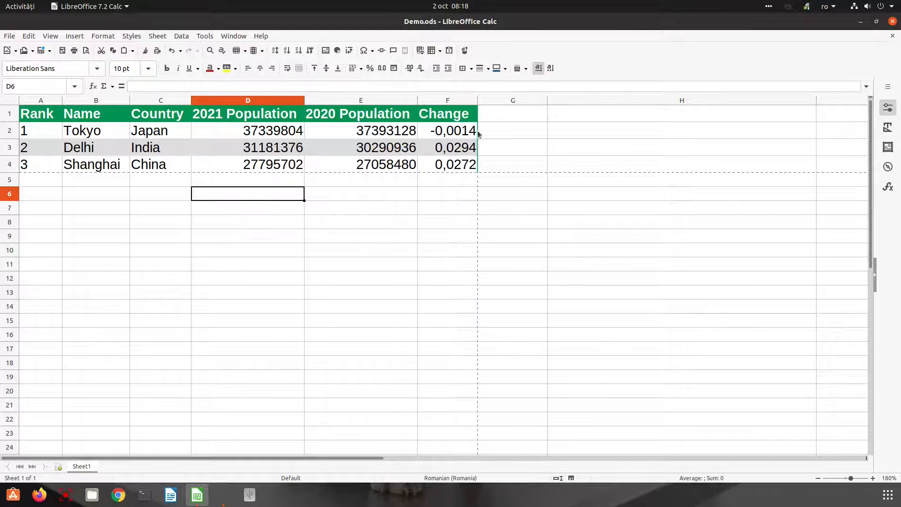
pyautogui.moveTo(496, 169)
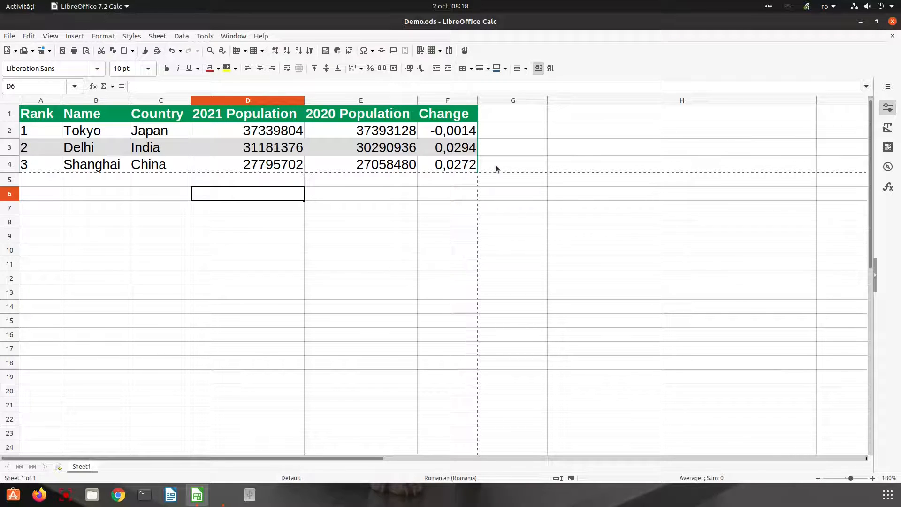
pyautogui.moveTo(463, 171)
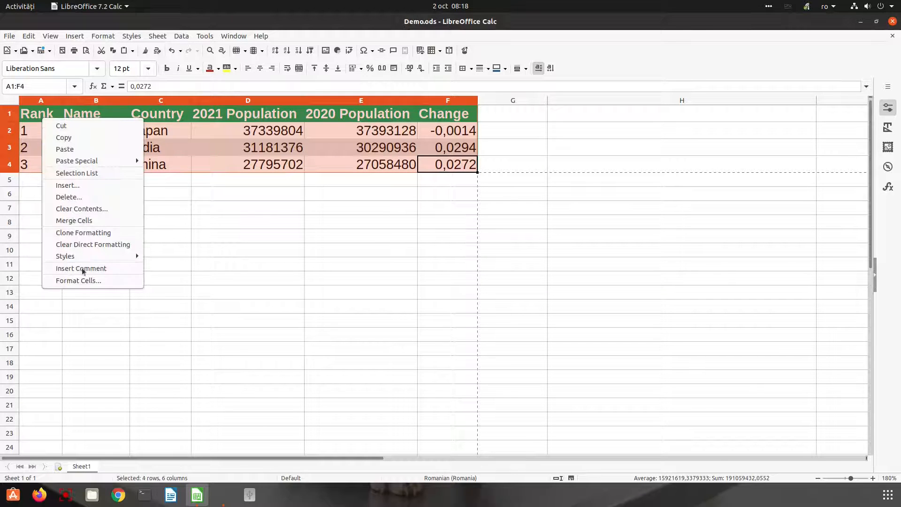
# In Format Cells, set 2 pt Dark Teal 2 outer and inner borders for A1:F4
pyautogui.click(78, 281)
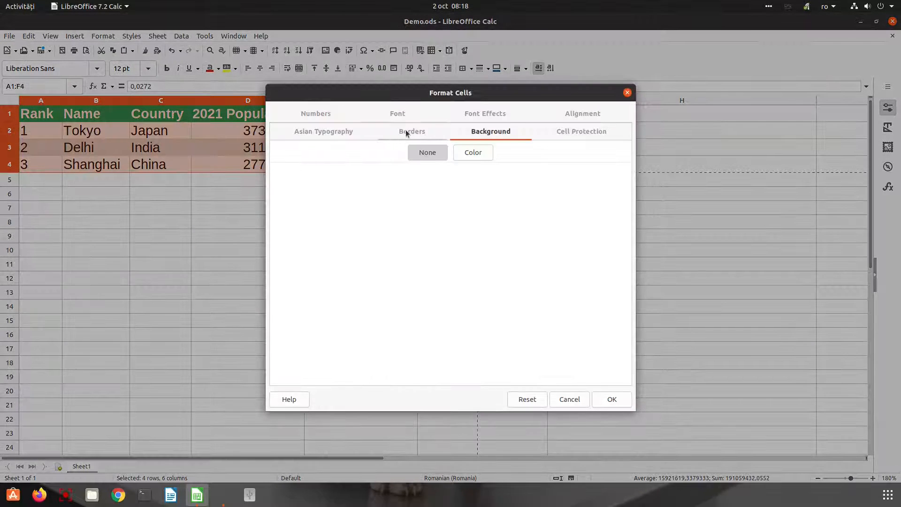
pyautogui.click(412, 131)
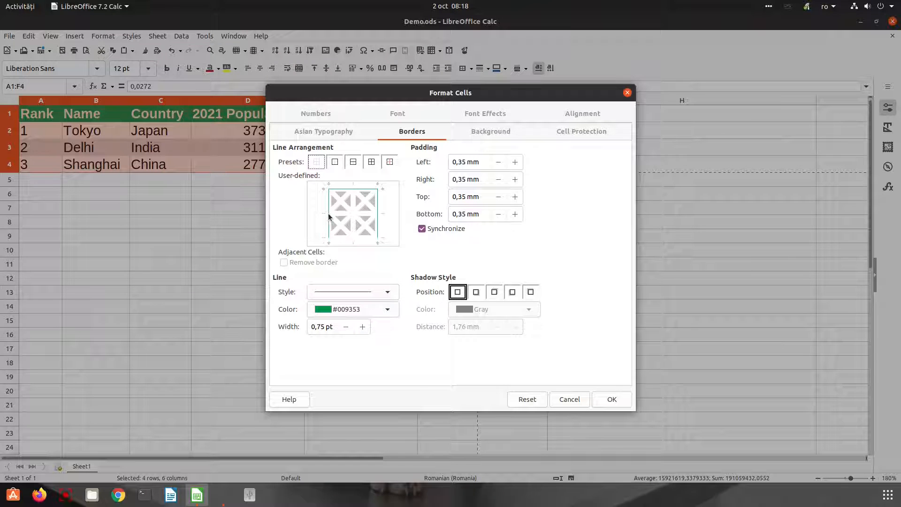
pyautogui.moveTo(336, 241)
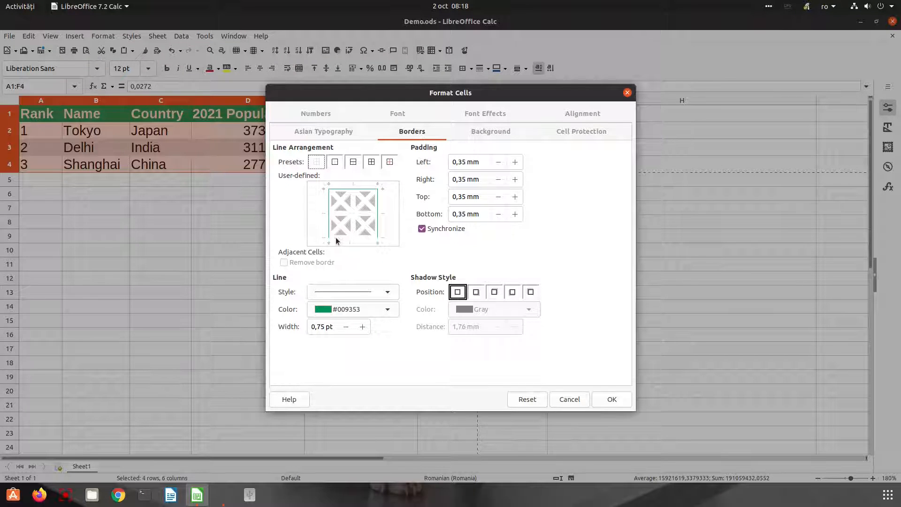
pyautogui.click(361, 327)
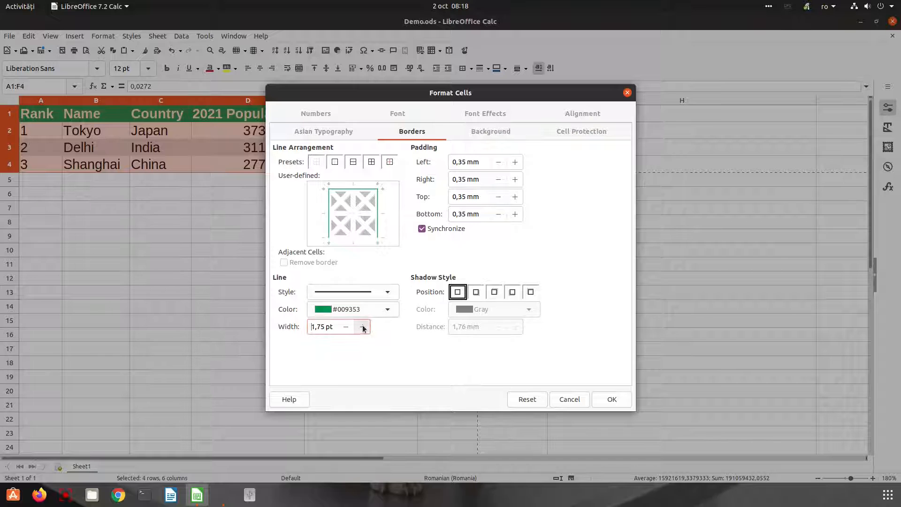
pyautogui.moveTo(377, 227)
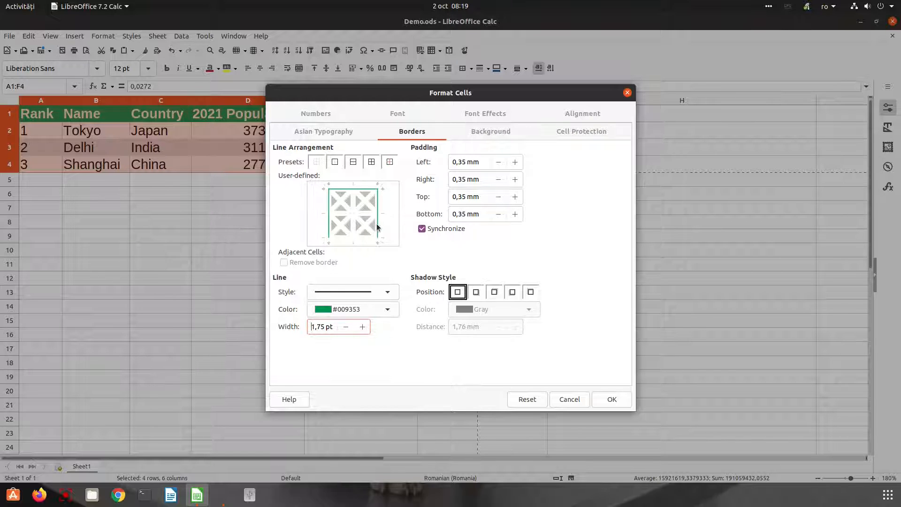
pyautogui.click(386, 309)
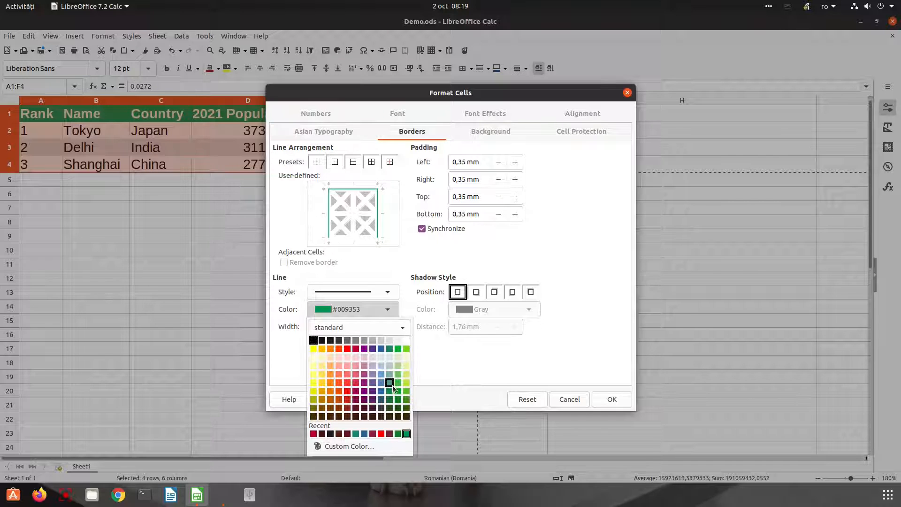
pyautogui.click(389, 383)
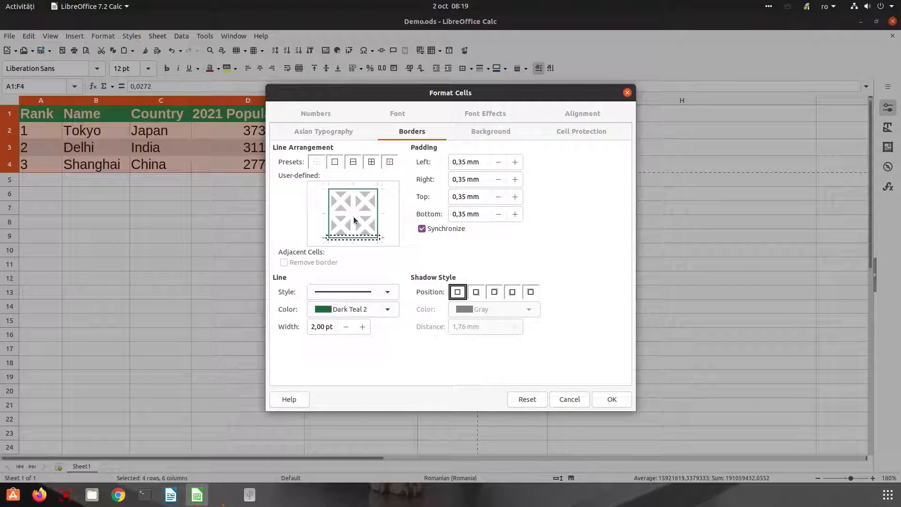
pyautogui.click(371, 162)
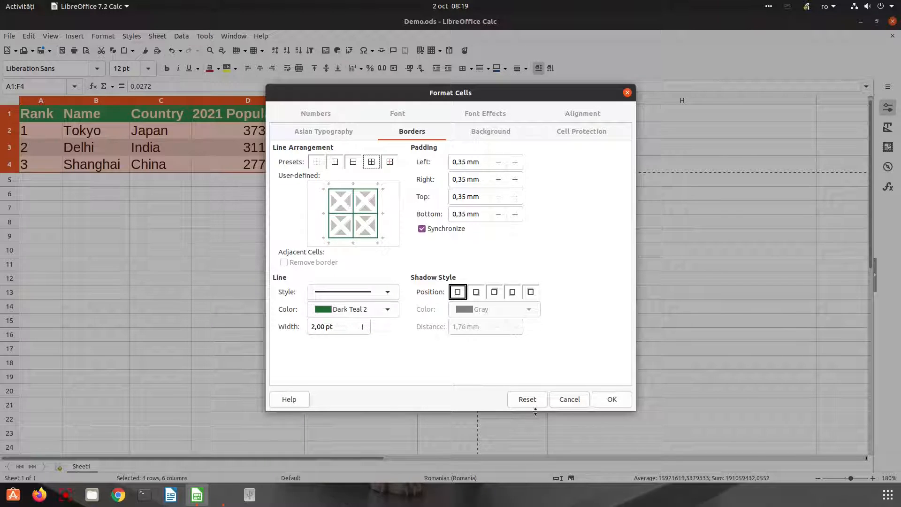
# Change the table borders to thin 0.50 pt Green lines, then reselect A1:F4
pyautogui.click(610, 398)
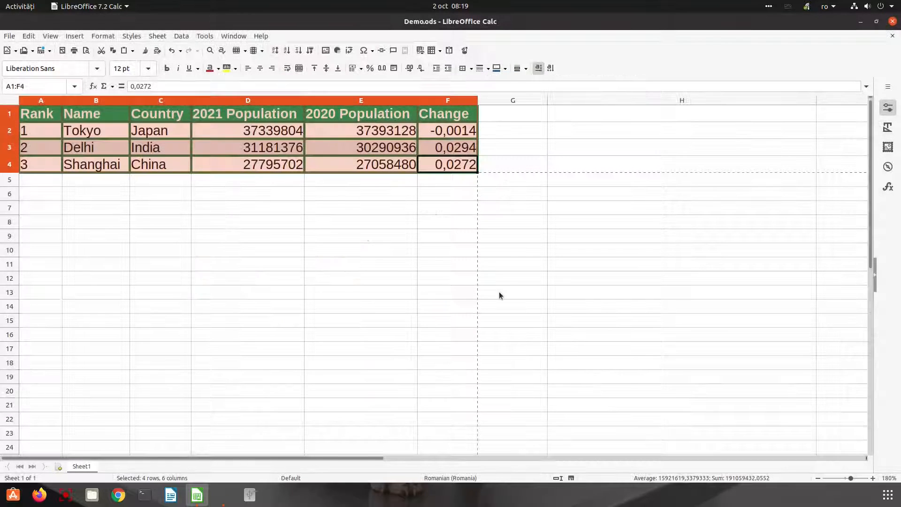
pyautogui.moveTo(351, 315)
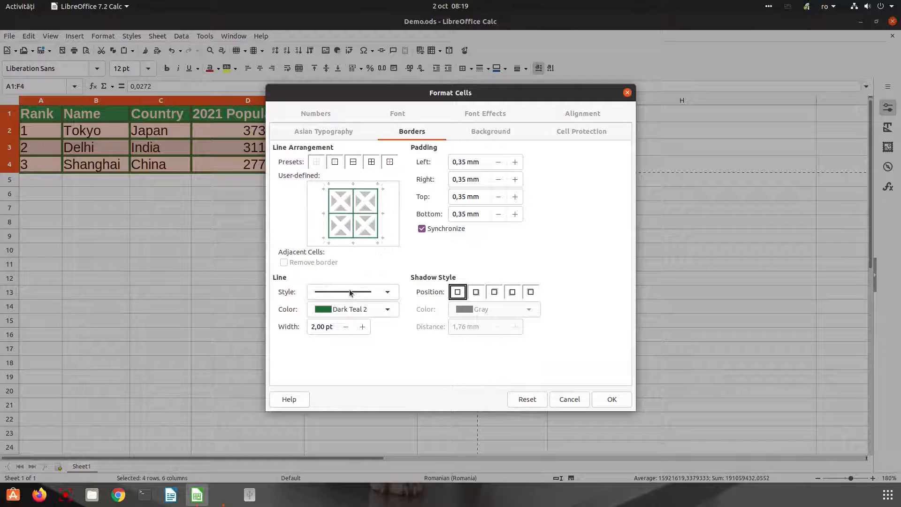
pyautogui.click(387, 309)
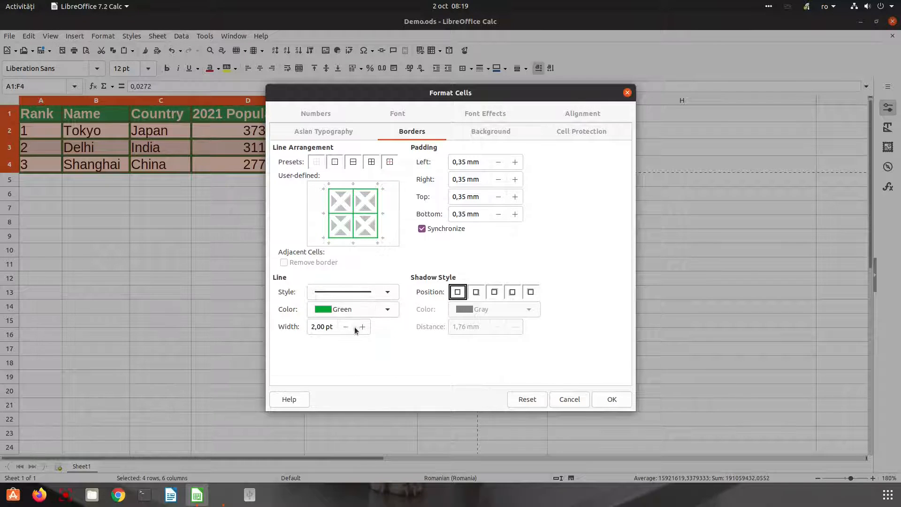
pyautogui.click(345, 326)
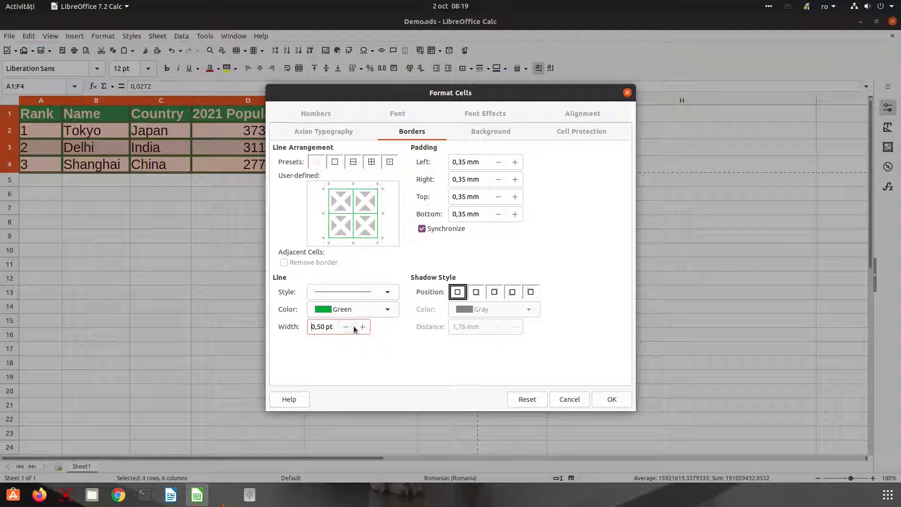
pyautogui.click(611, 399)
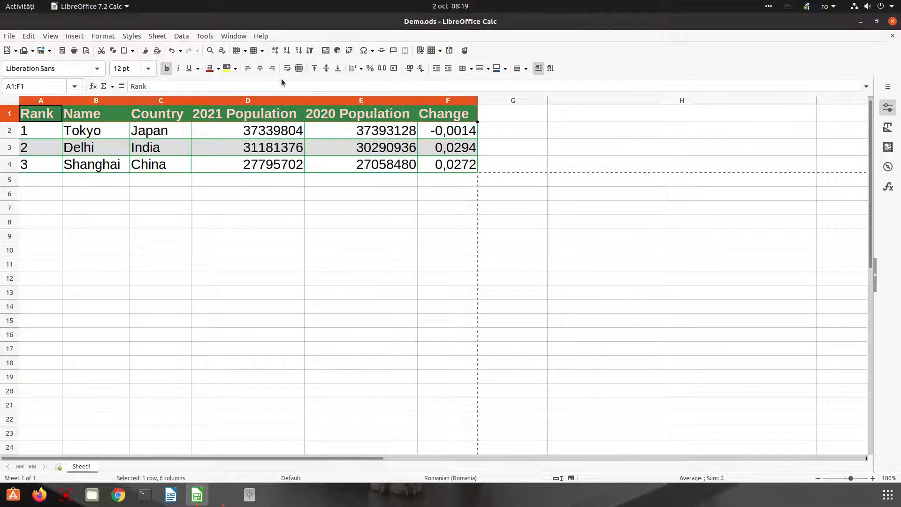
pyautogui.click(248, 146)
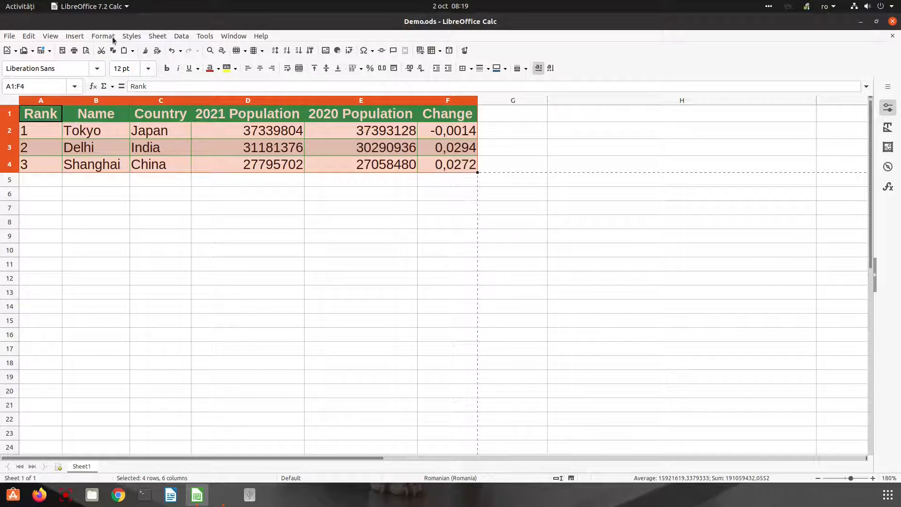
# Add the table's formatting as a new AutoFormat style named 'my-style'
pyautogui.click(103, 36)
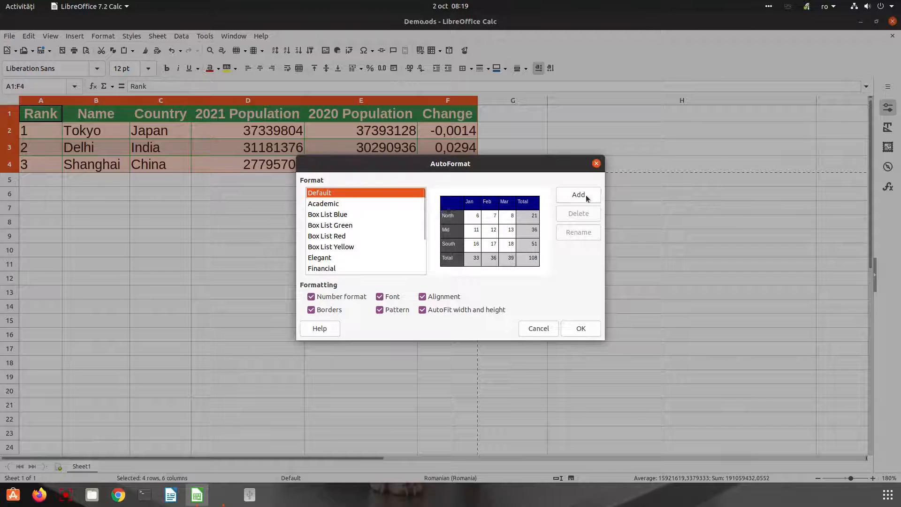
pyautogui.click(578, 194)
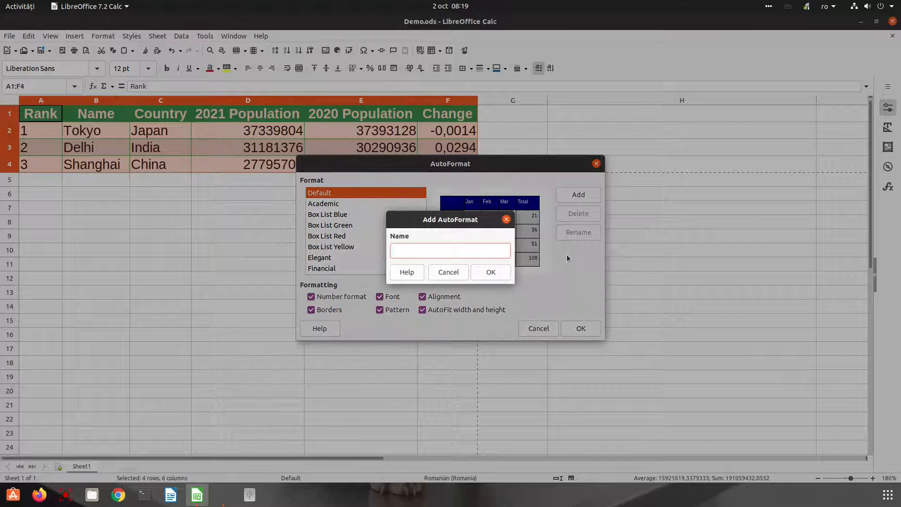
pyautogui.write('my')
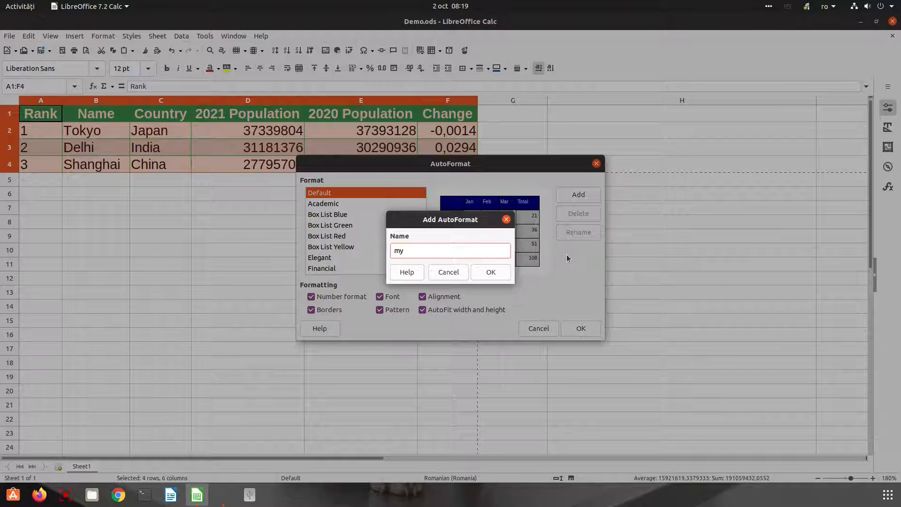
pyautogui.press('BackSpace')
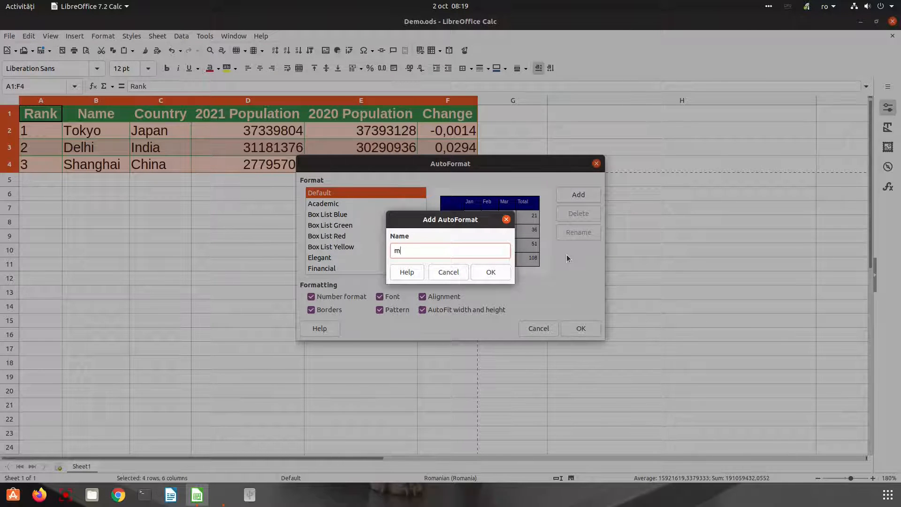
pyautogui.write('y-style')
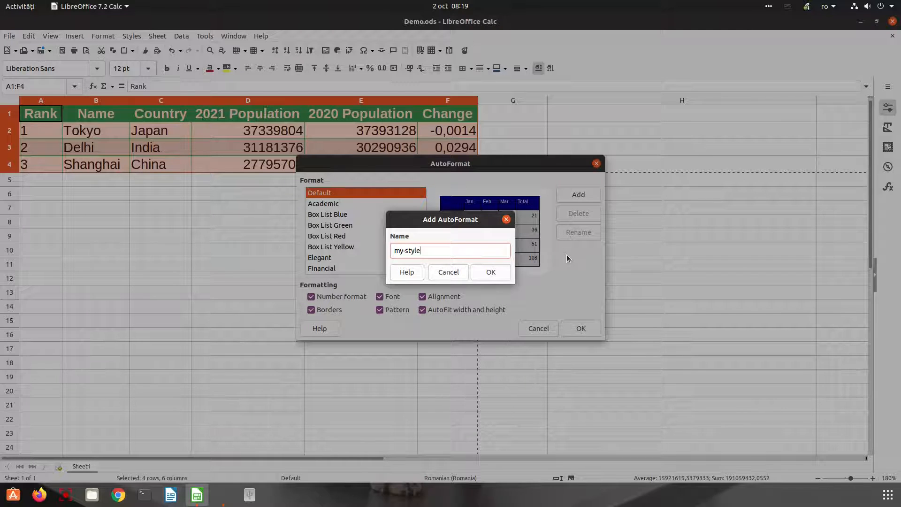
pyautogui.click(490, 271)
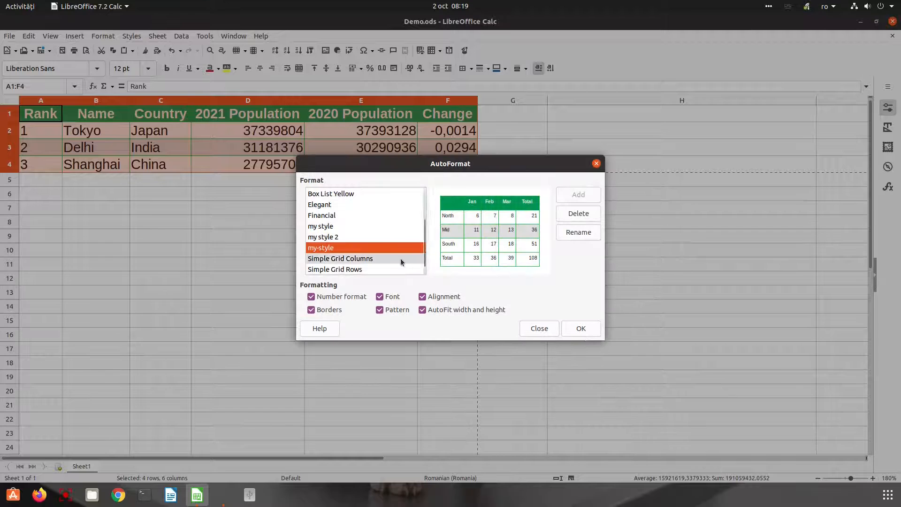
pyautogui.moveTo(323, 250)
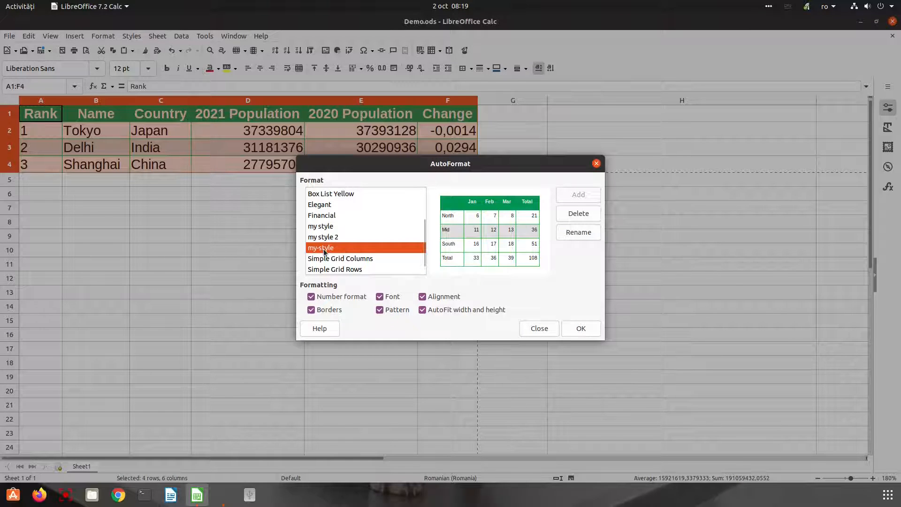
# Delete the old 'my style' and 'my style 2' entries and close AutoFormat
pyautogui.click(577, 213)
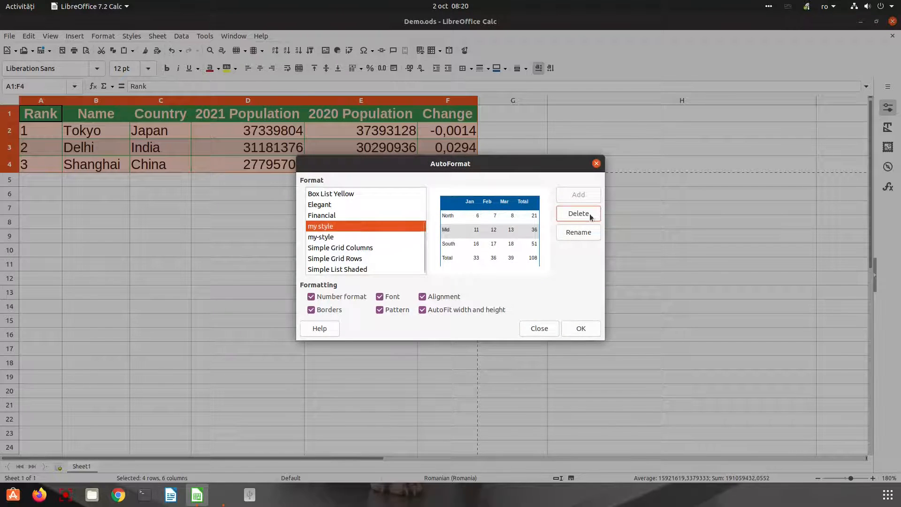
pyautogui.click(578, 213)
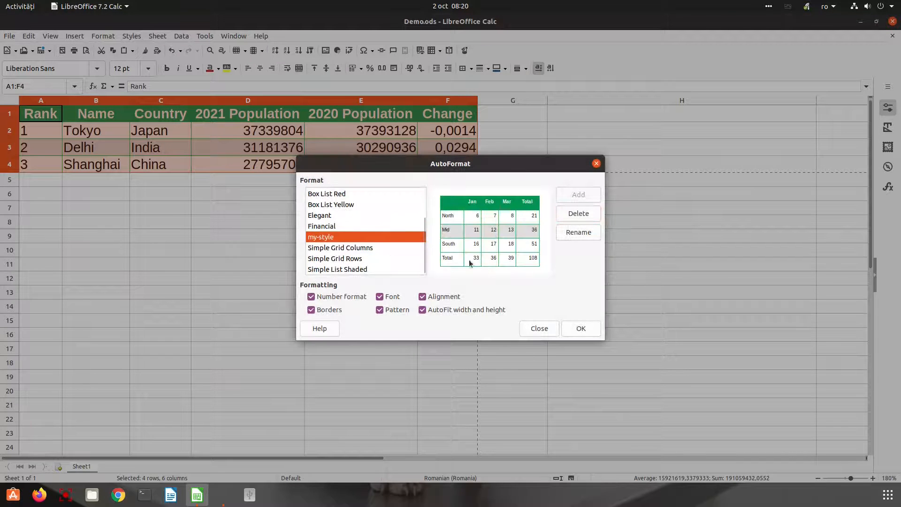
pyautogui.click(579, 328)
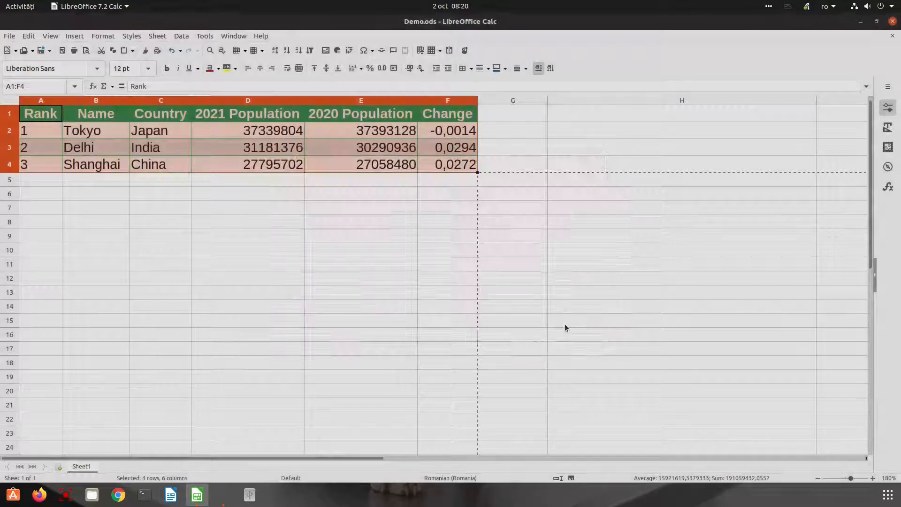
# Copy A1:D4 and paste values only starting at A11
pyautogui.click(248, 264)
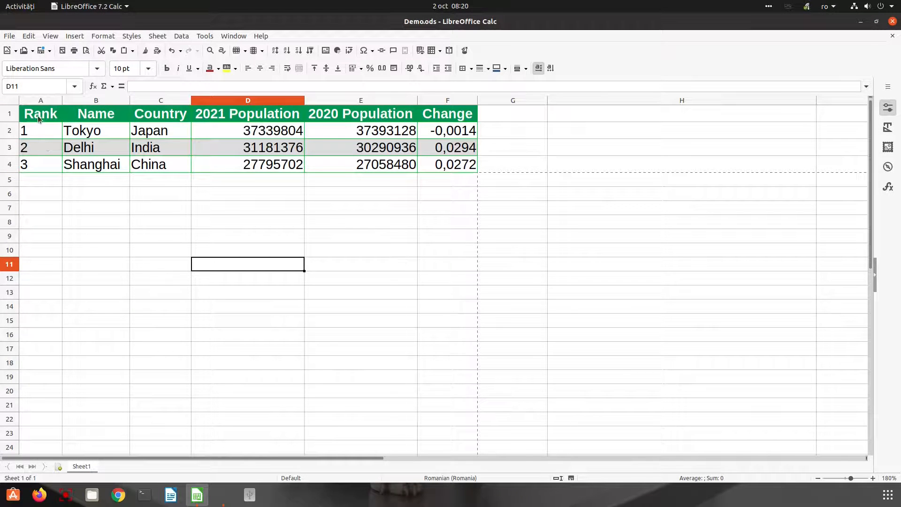
pyautogui.moveTo(41, 113); pyautogui.dragTo(248, 164)
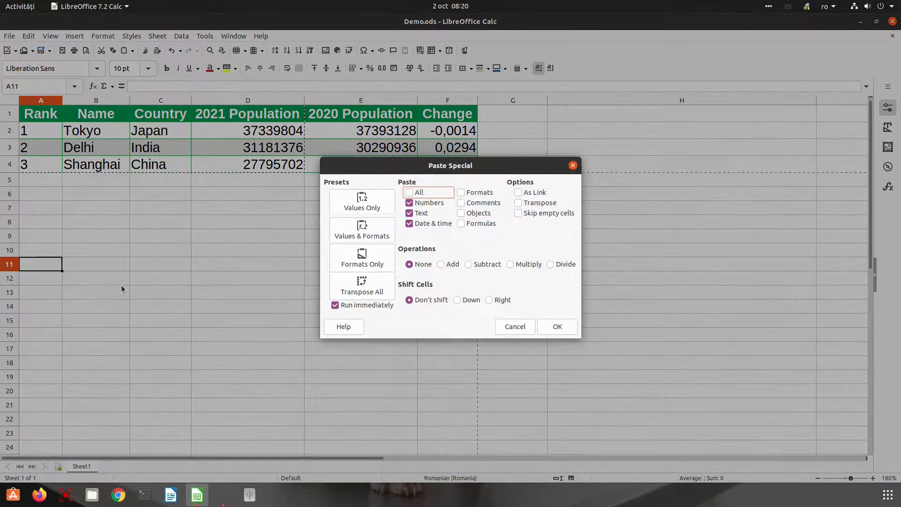
pyautogui.click(556, 326)
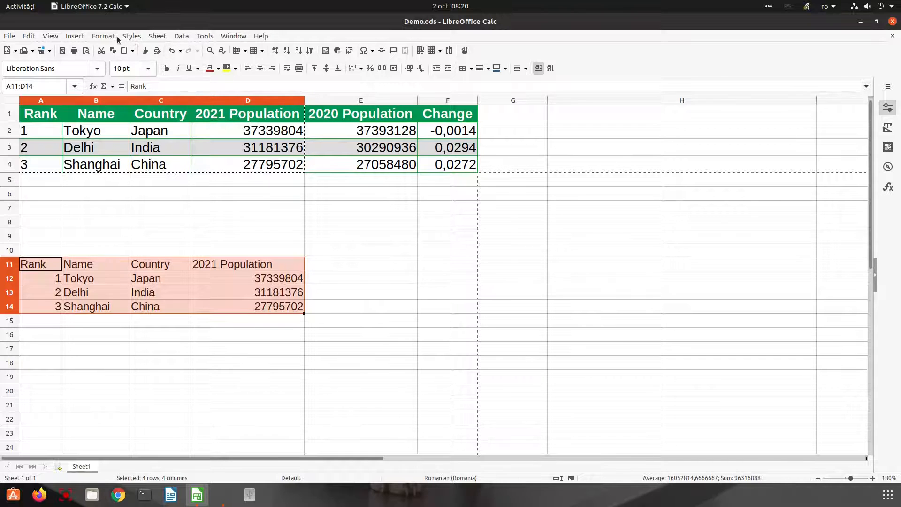
# Apply the my-style AutoFormat to A11:D14 and deselect to view the result
pyautogui.click(102, 36)
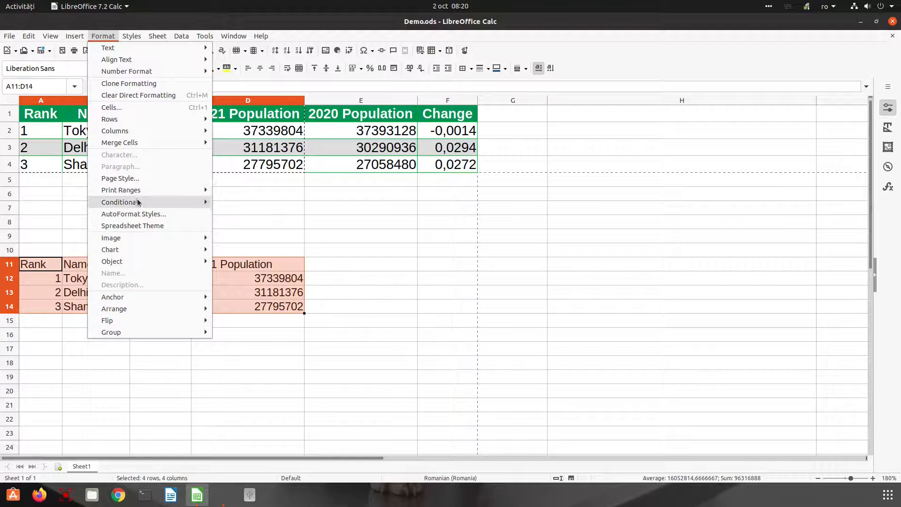
pyautogui.click(133, 214)
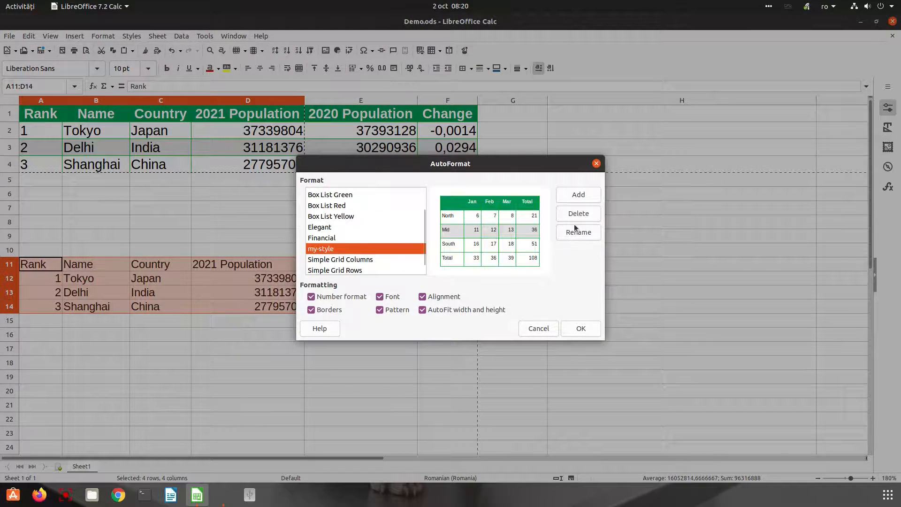
pyautogui.click(580, 328)
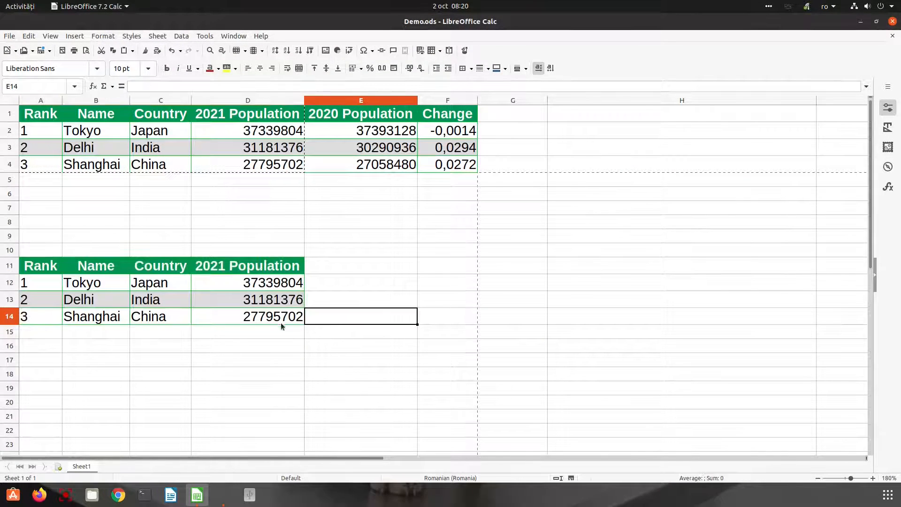
pyautogui.click(247, 316)
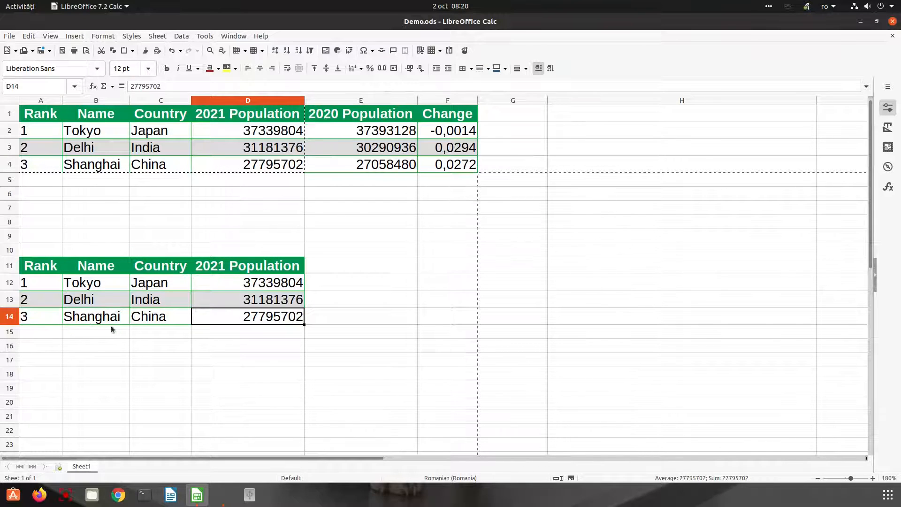
pyautogui.moveTo(460, 188)
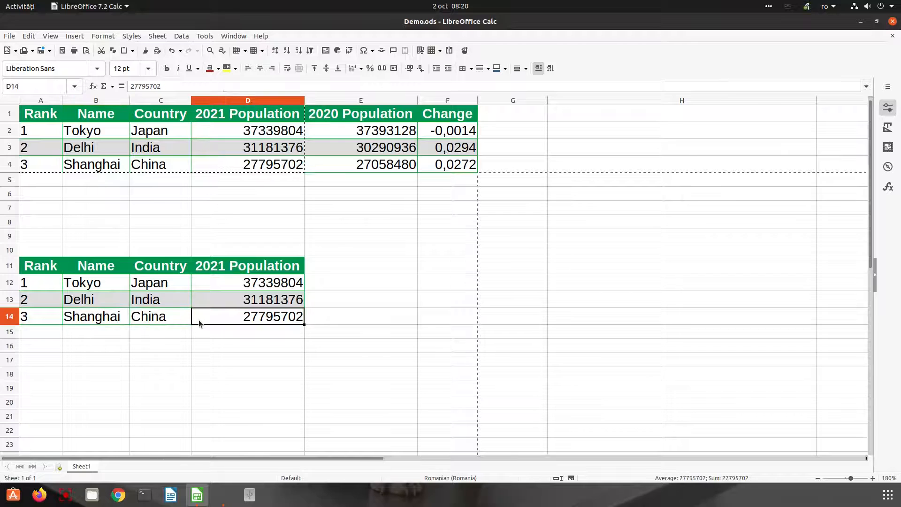
pyautogui.moveTo(183, 276)
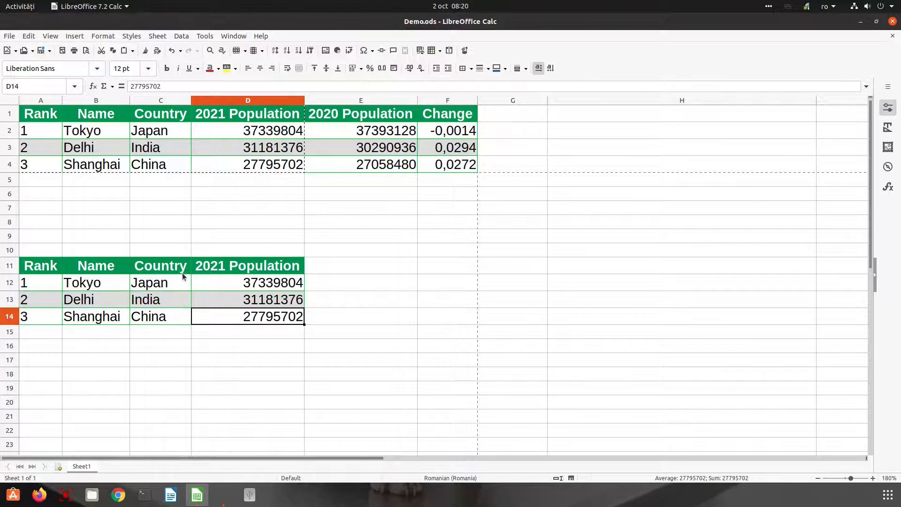
pyautogui.click(103, 35)
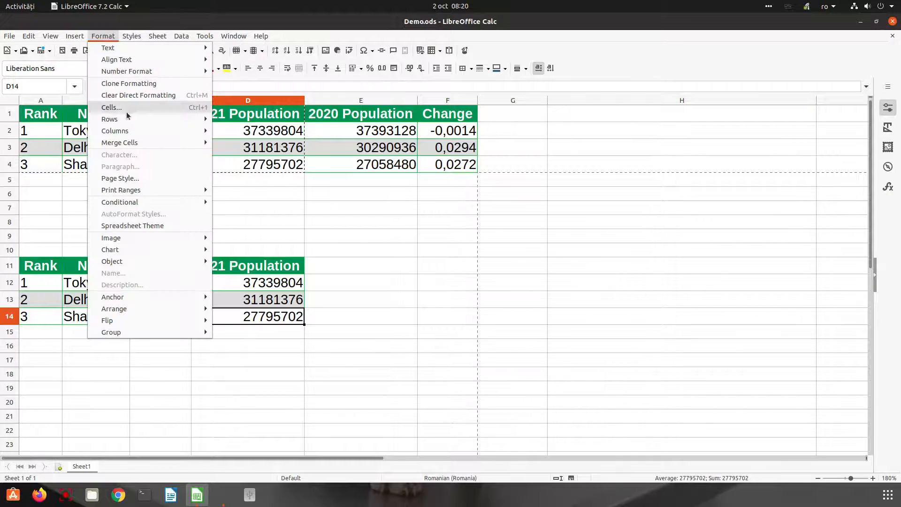
pyautogui.moveTo(121, 190)
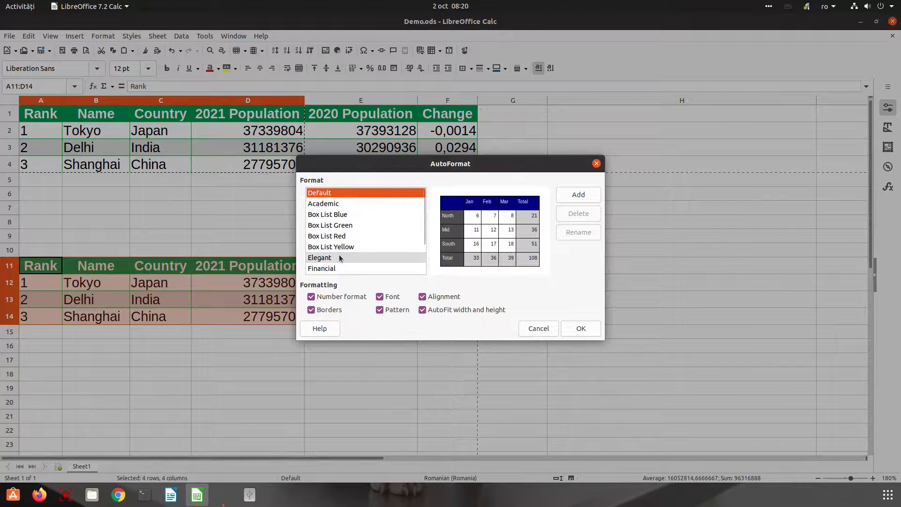
pyautogui.moveTo(392, 296)
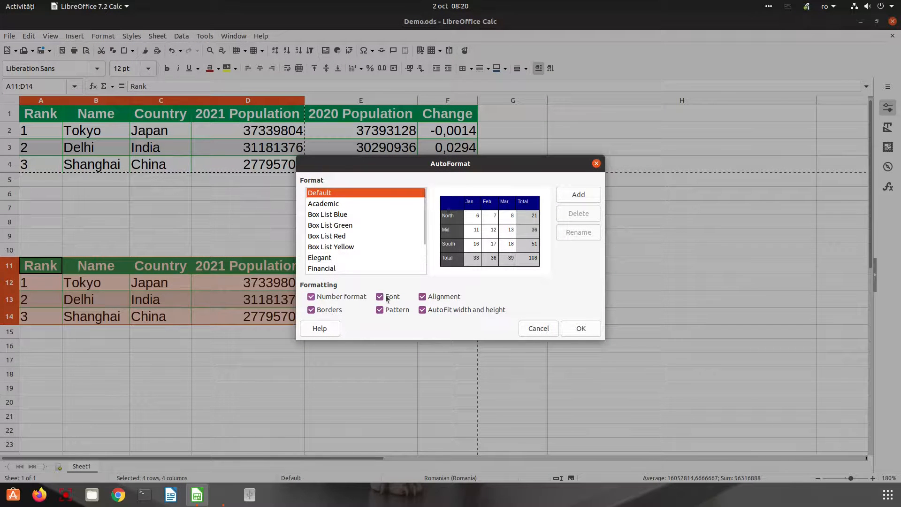
pyautogui.moveTo(338, 299)
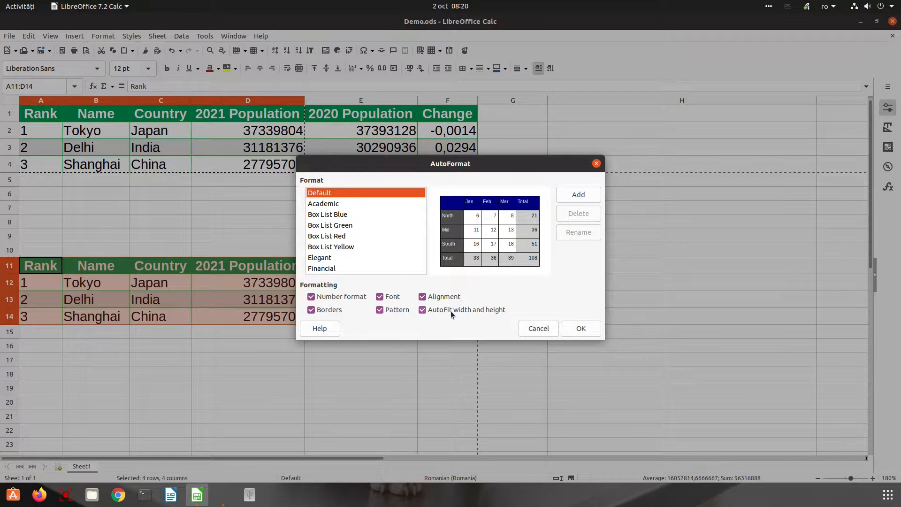
pyautogui.click(331, 246)
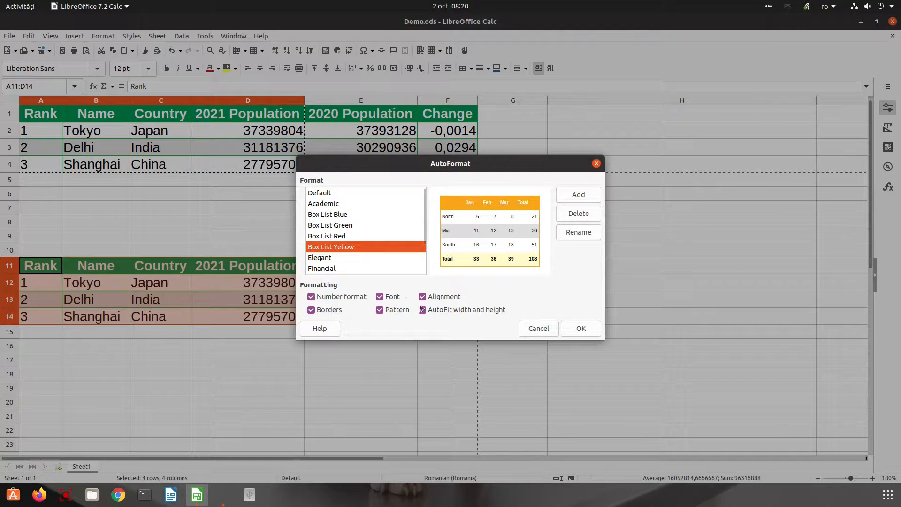
pyautogui.scroll(-3)
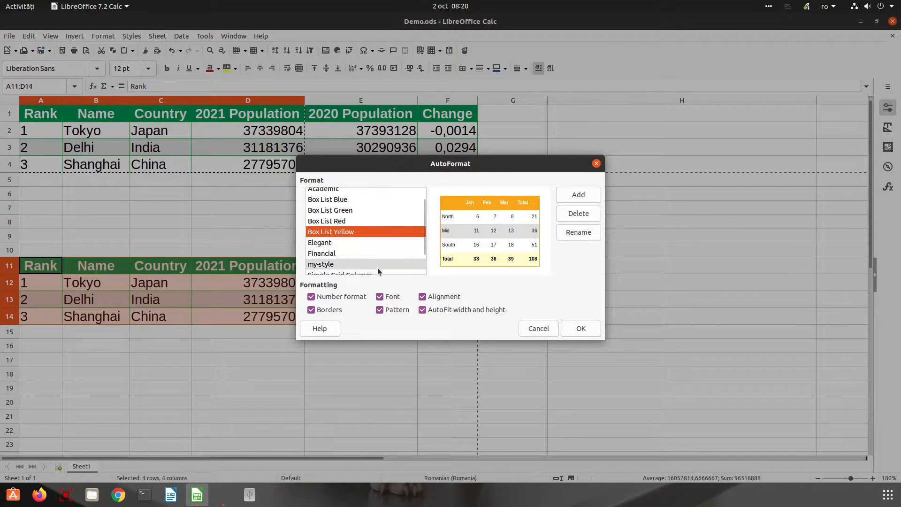
pyautogui.moveTo(565, 253)
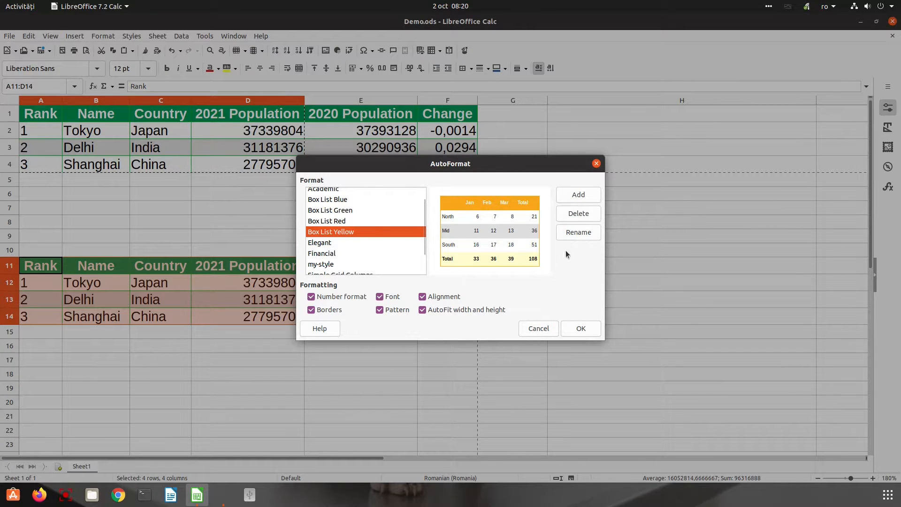
pyautogui.moveTo(578, 195)
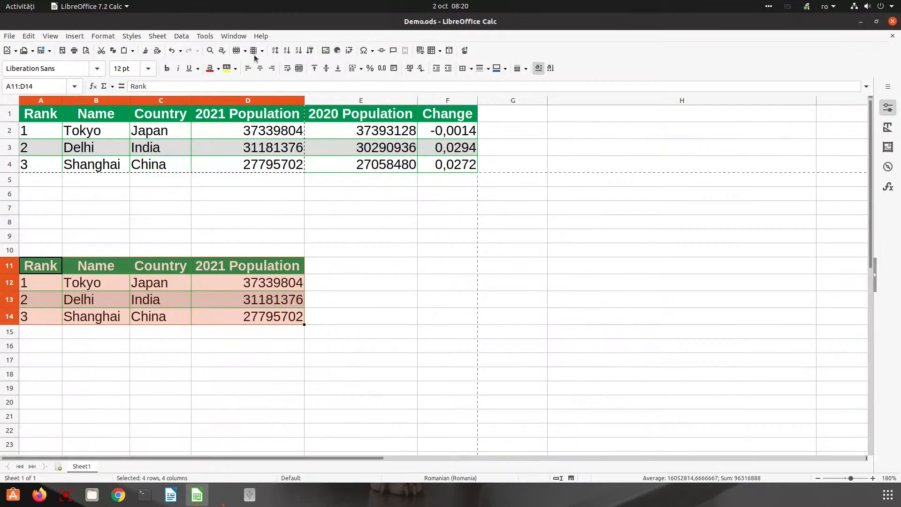
pyautogui.moveTo(447, 255)
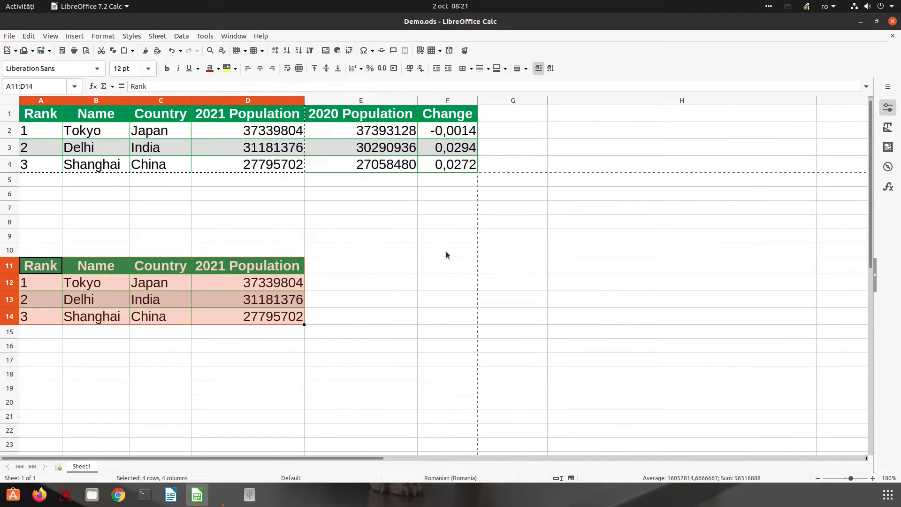